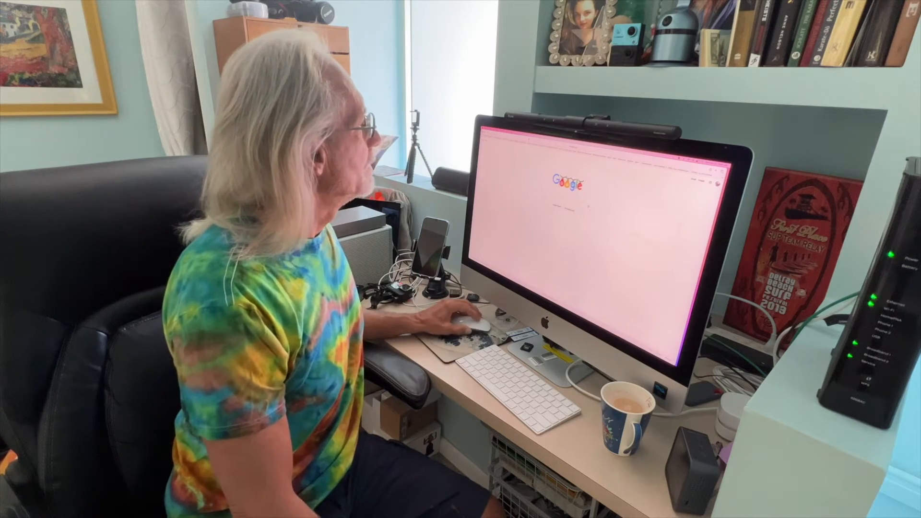
# - Select the Google URL in Safari's address bar to bring up the Favorites list
pyautogui.click(423, 163)
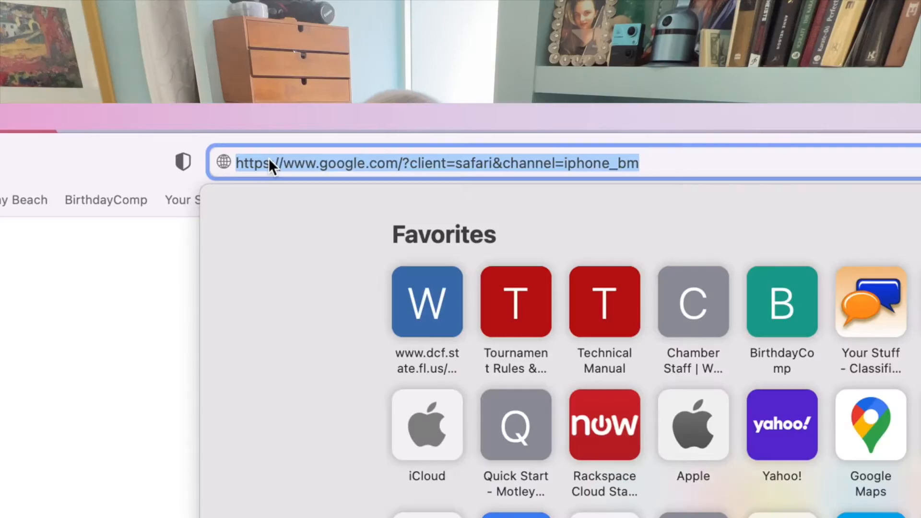